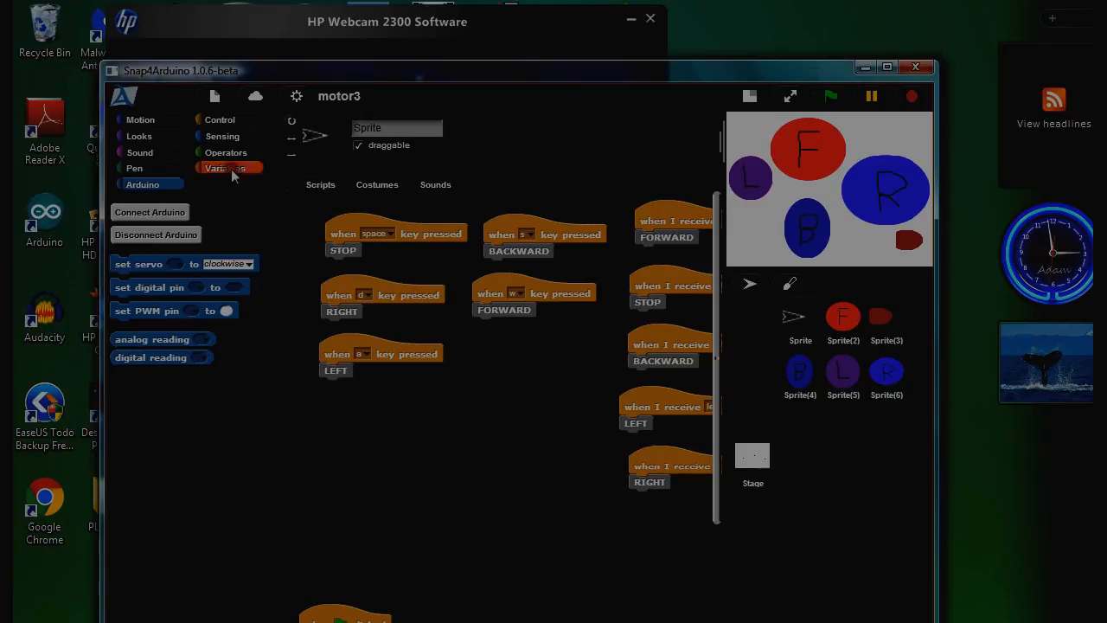
- Show the Variables palette with the custom FORWARD, BACKWARD, LEFT, RIGHT, STOP blocks and inspect FORWARD's options
click(226, 167)
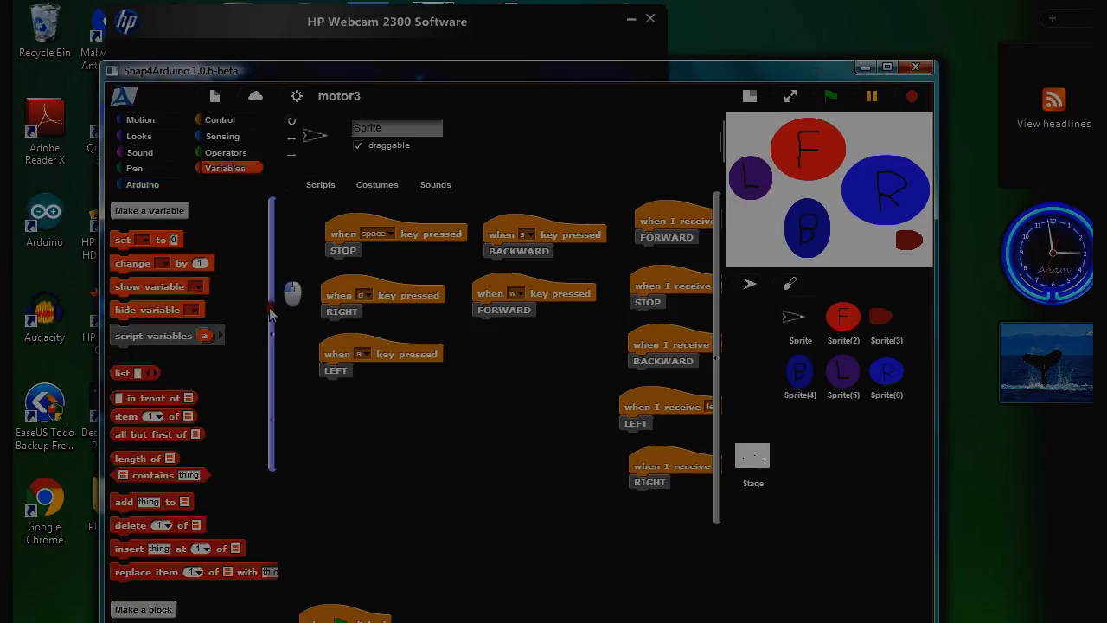
scroll(down, 3)
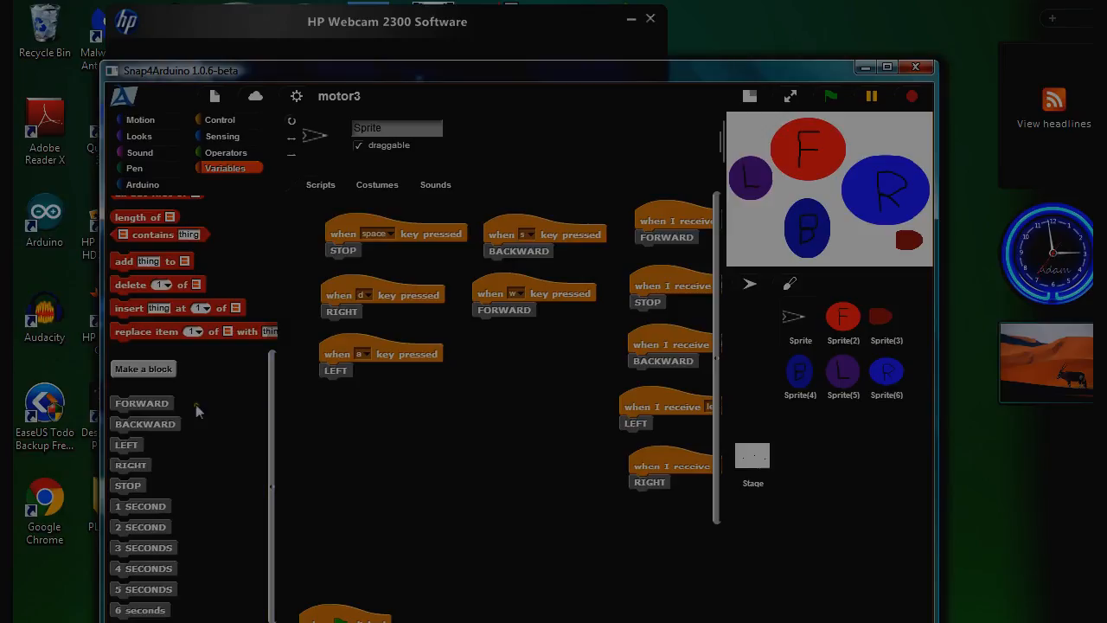
mouse_move(142, 403)
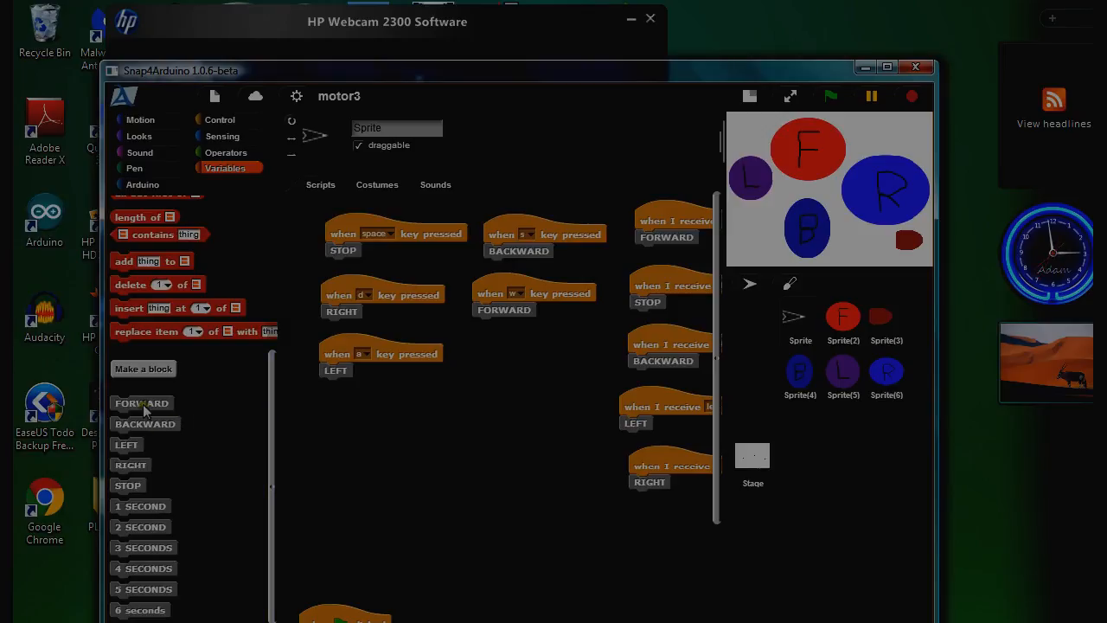
right_click(141, 403)
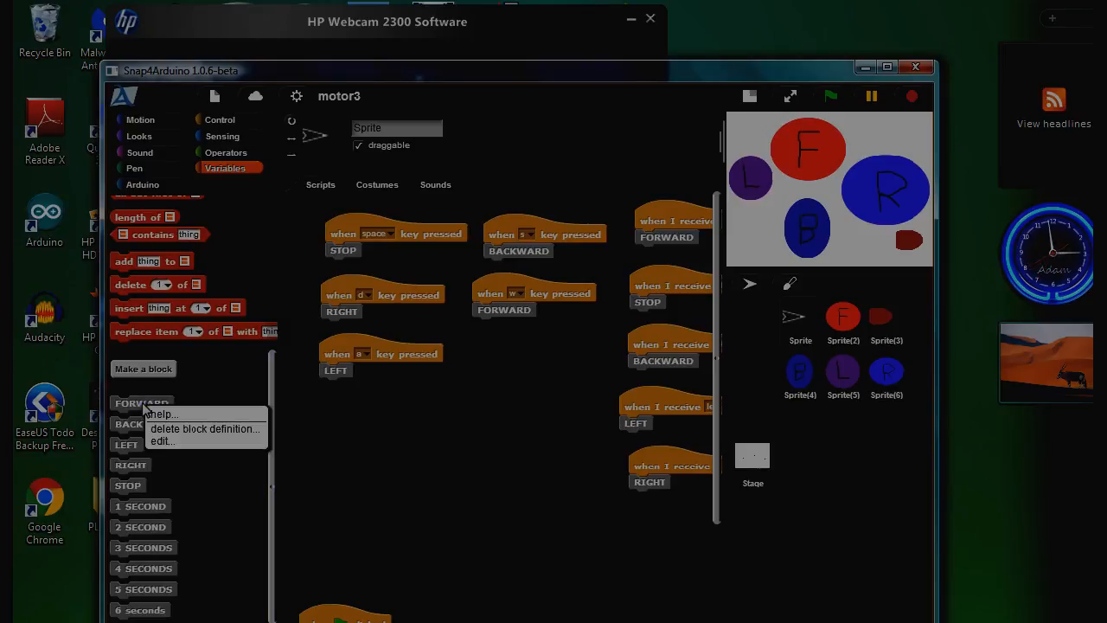
click(162, 441)
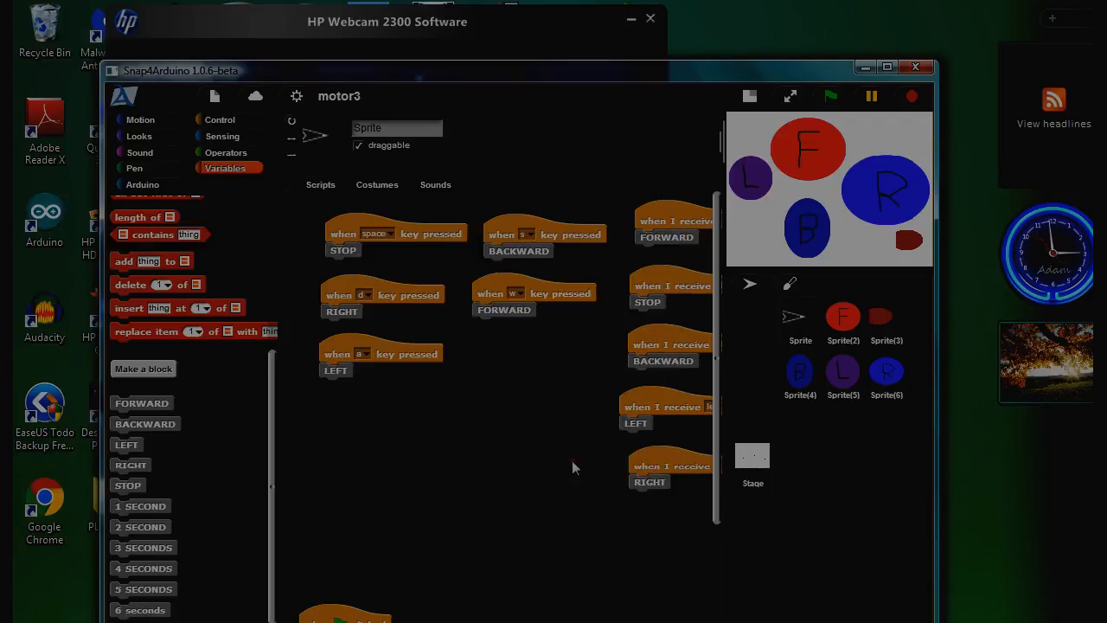
mouse_move(519, 197)
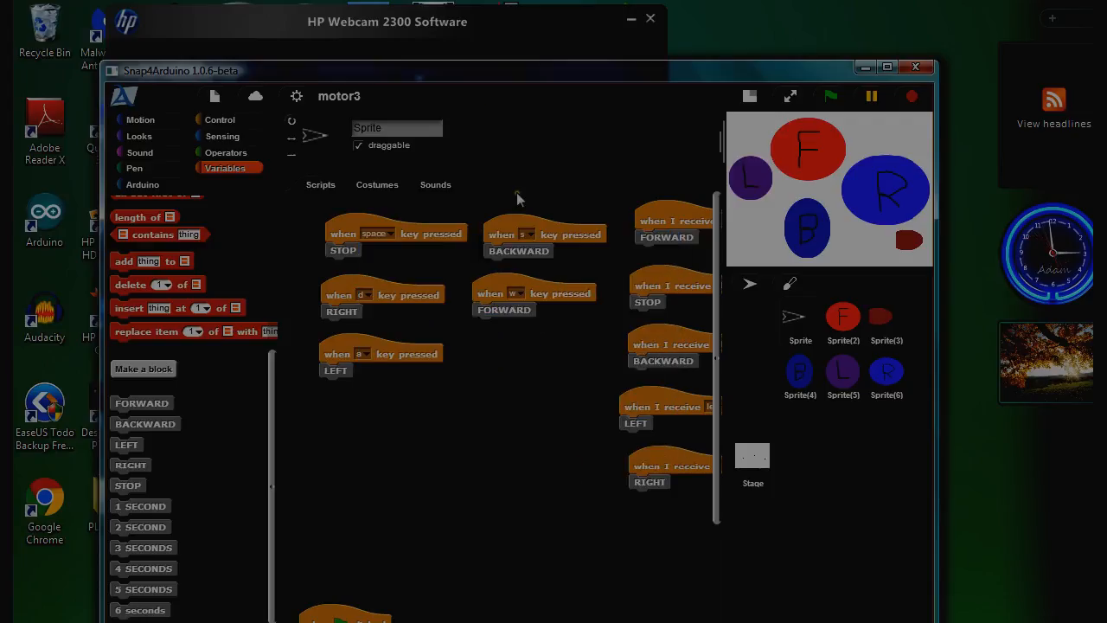
mouse_move(480, 77)
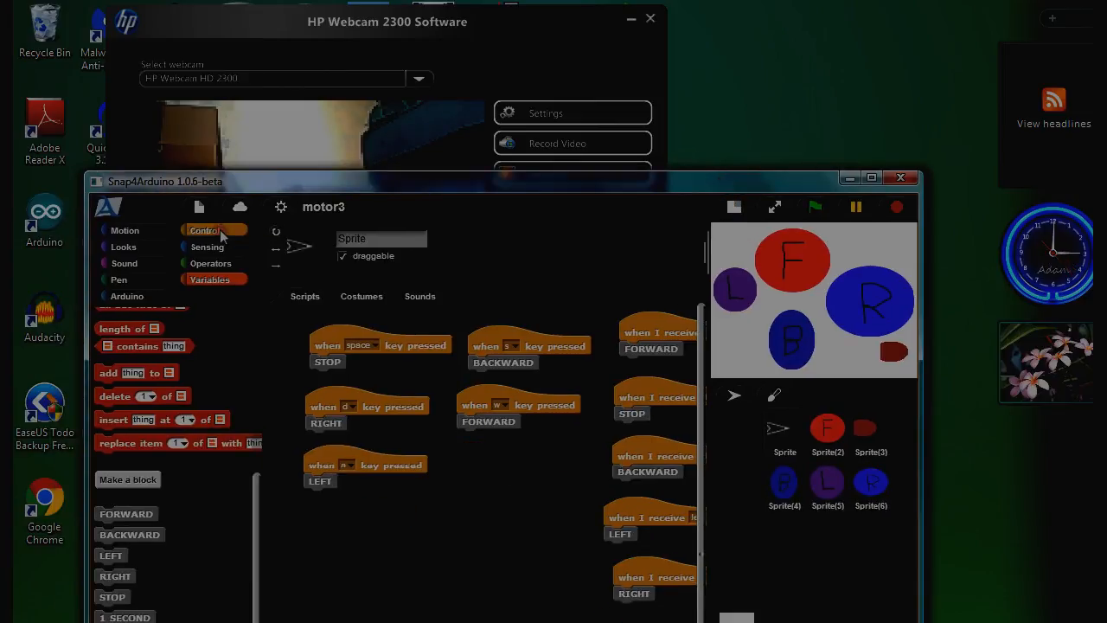
- Set the new 'when key pressed' hat to the b key, then return to Variables
click(205, 229)
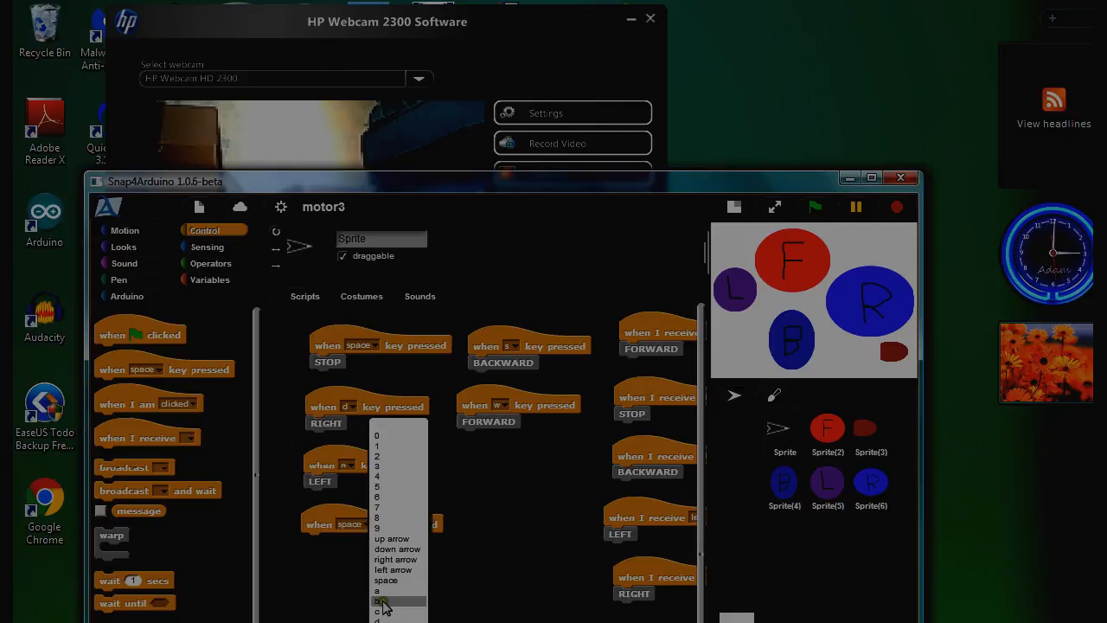
click(379, 601)
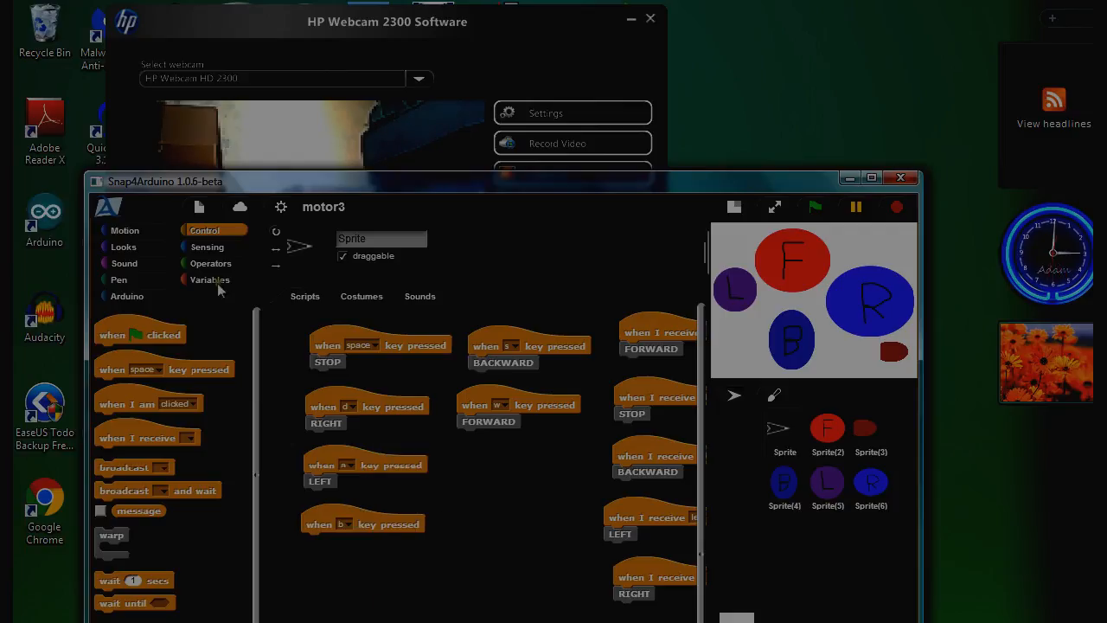
click(209, 280)
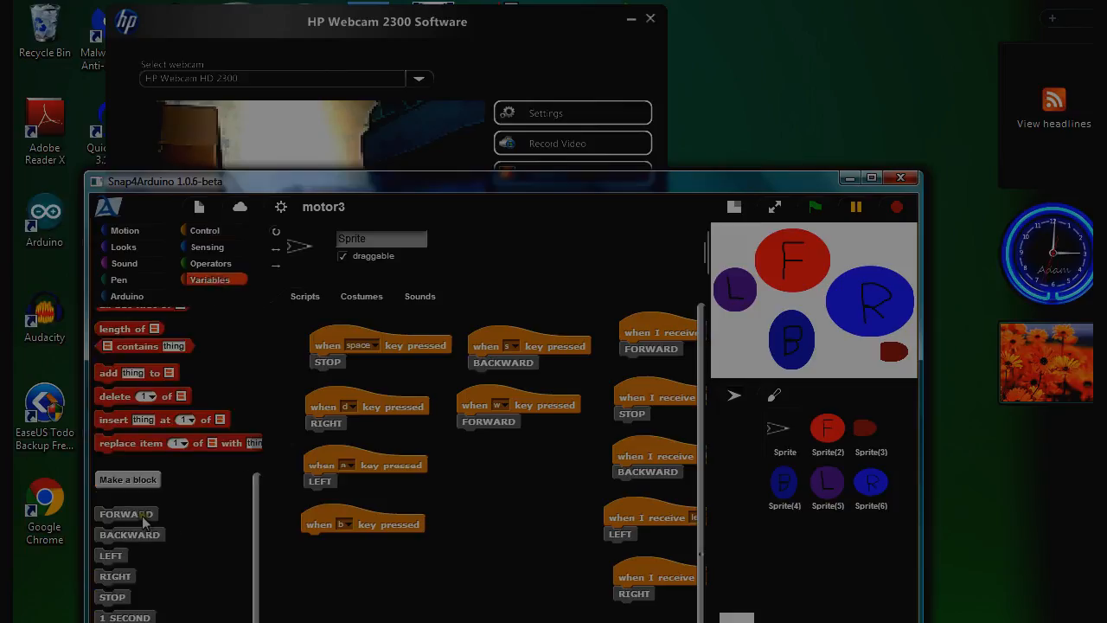
drag(126, 513, 325, 543)
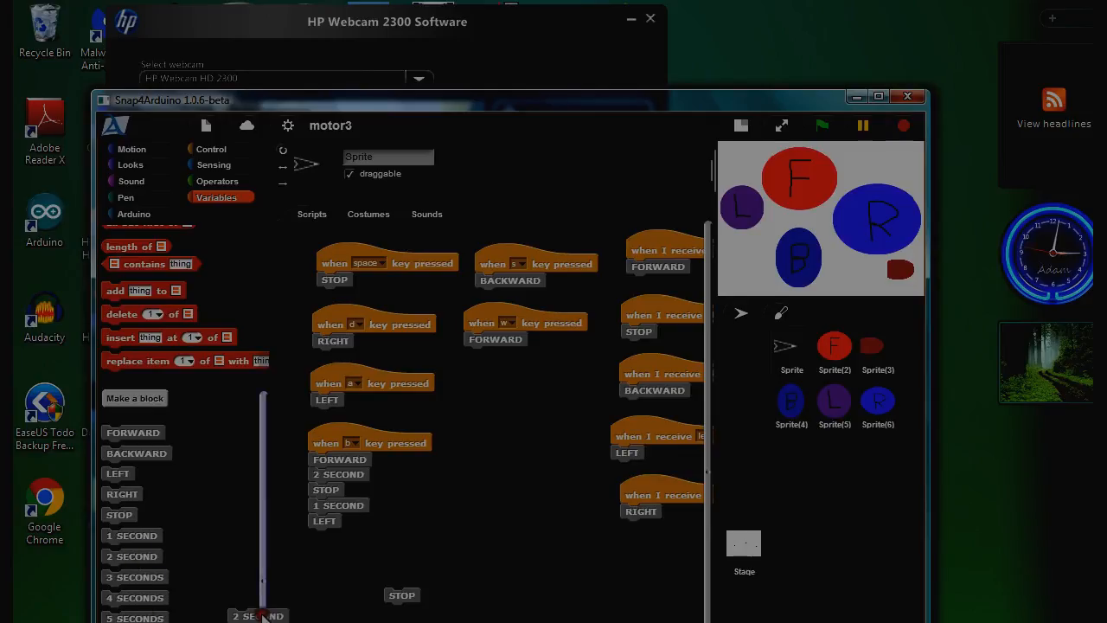
- Append 2 SECOND and STOP below LEFT in the 'when b key pressed' script
drag(258, 614, 338, 536)
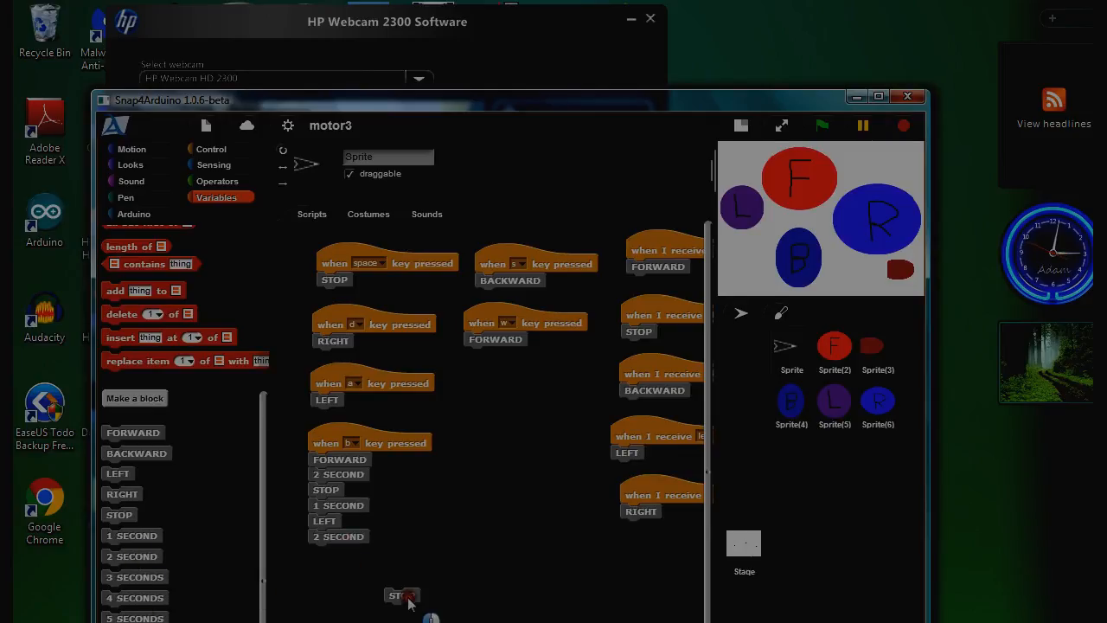
drag(401, 595, 326, 552)
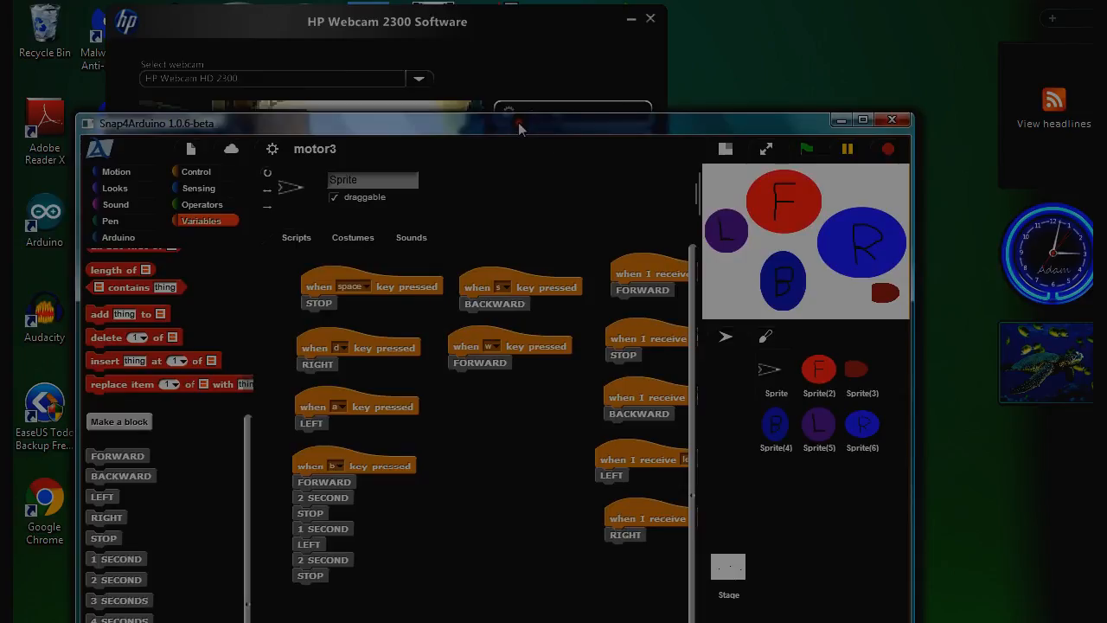
mouse_move(363, 508)
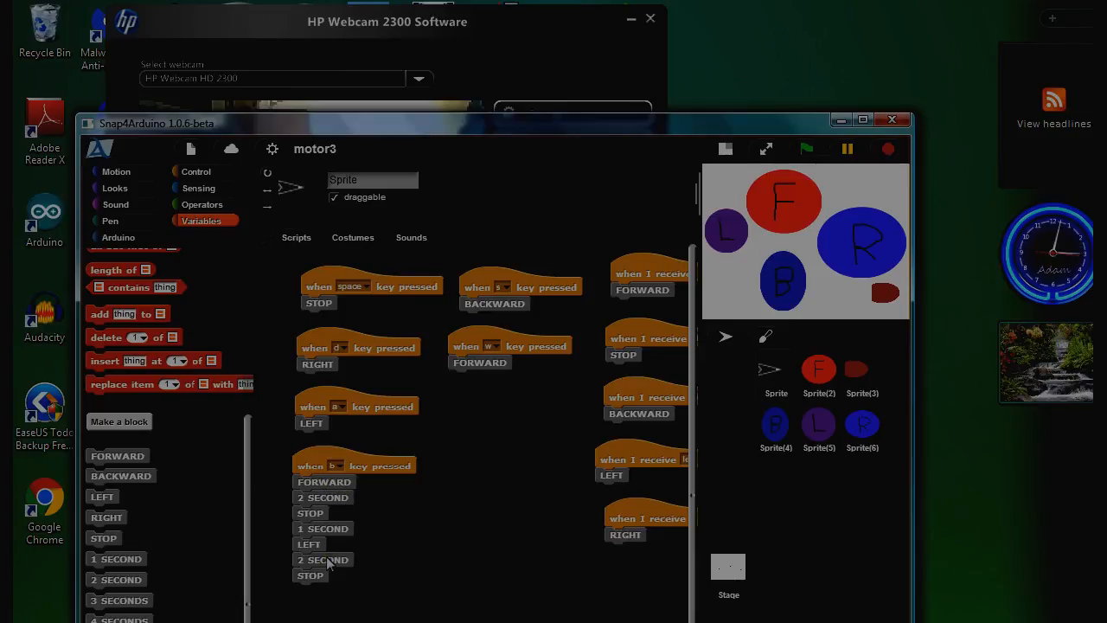
mouse_move(410, 584)
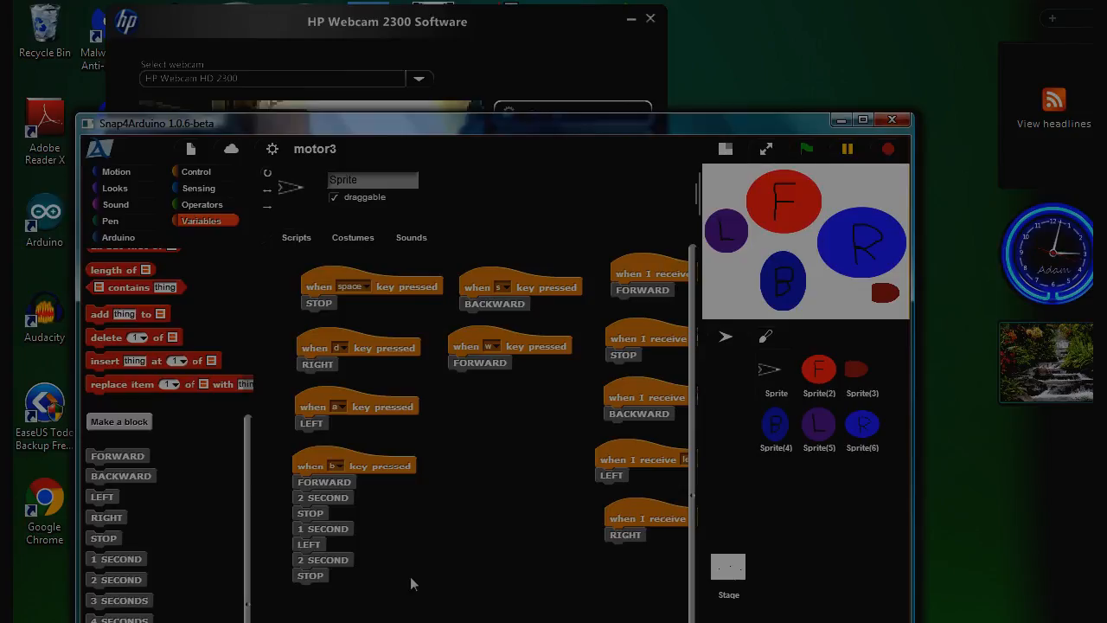